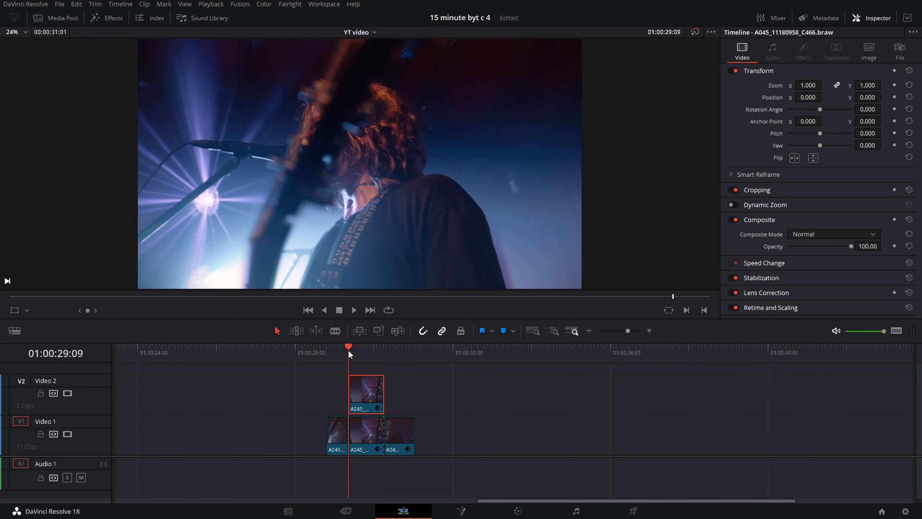
# Step: Place a short concert clip segment on Video 2 above the playhead clips
pyautogui.click(793, 157)
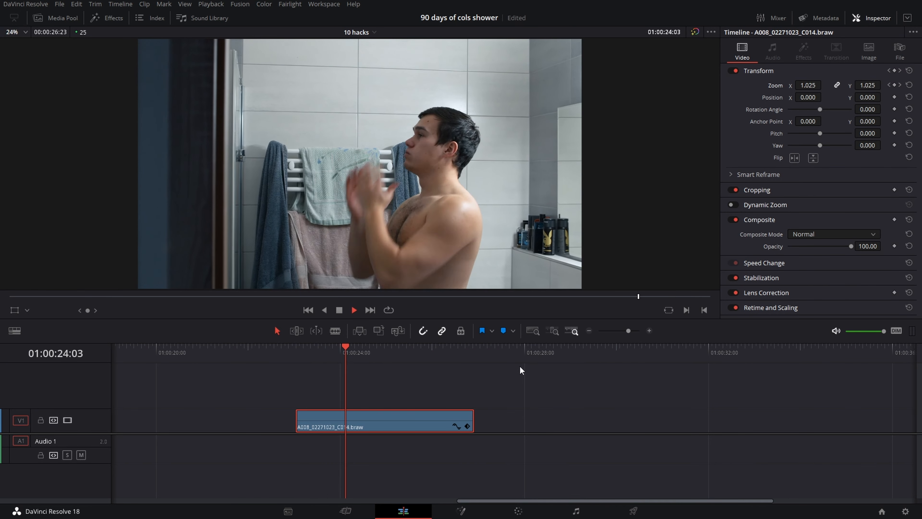
# Step: Apply Camera Shake to the shower clip and lower its Motion Scale and Speed Scale
pyautogui.click(106, 18)
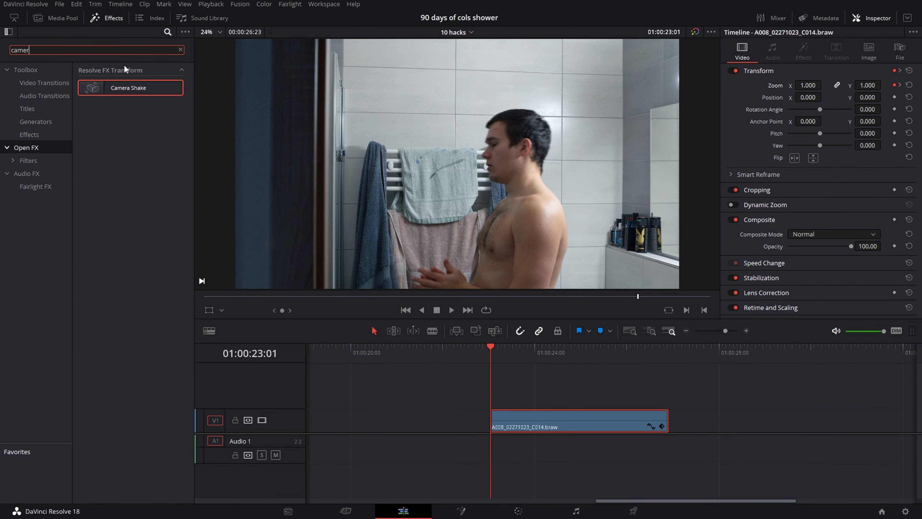
pyautogui.doubleClick(128, 87)
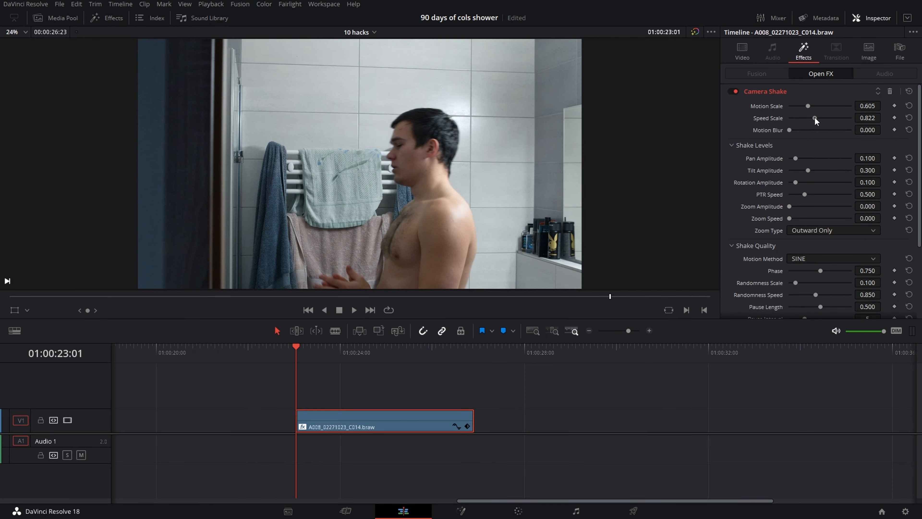
pyautogui.click(353, 310)
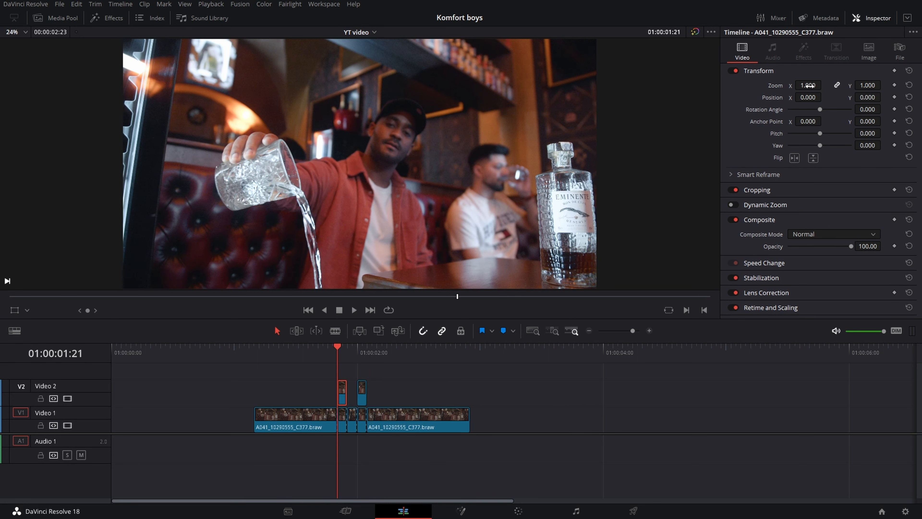
# Step: Zoom the drink-pouring clip to 1.310 and choose a different composite mode
pyautogui.click(832, 234)
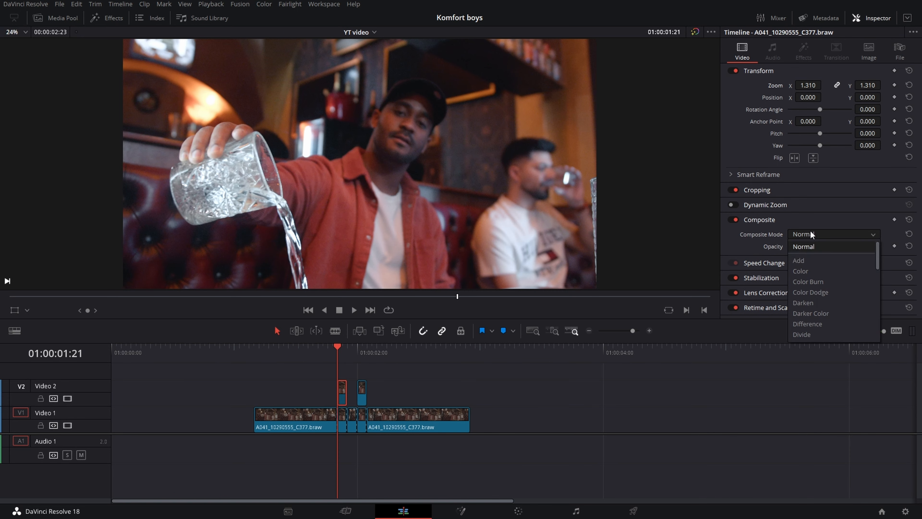
pyautogui.click(807, 299)
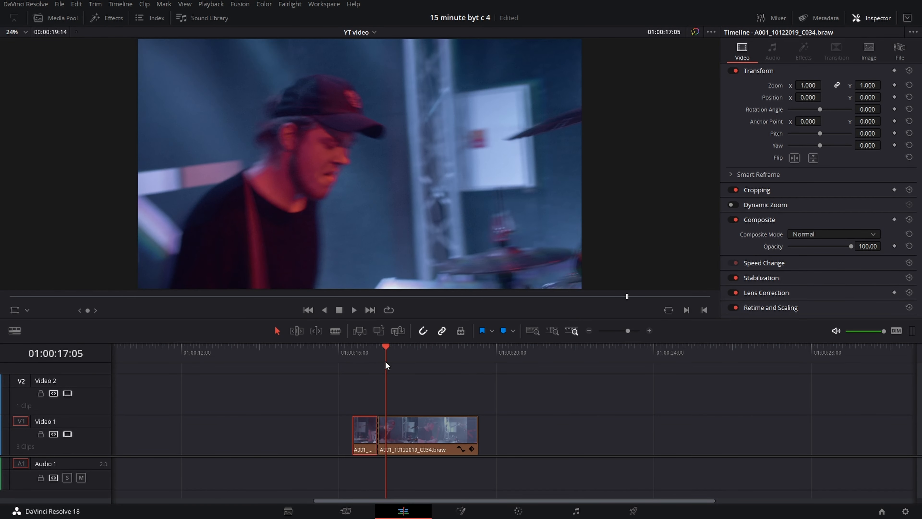
# Step: Blade the retimed drummer clip at the playhead into a short piece and the rest
pyautogui.click(113, 18)
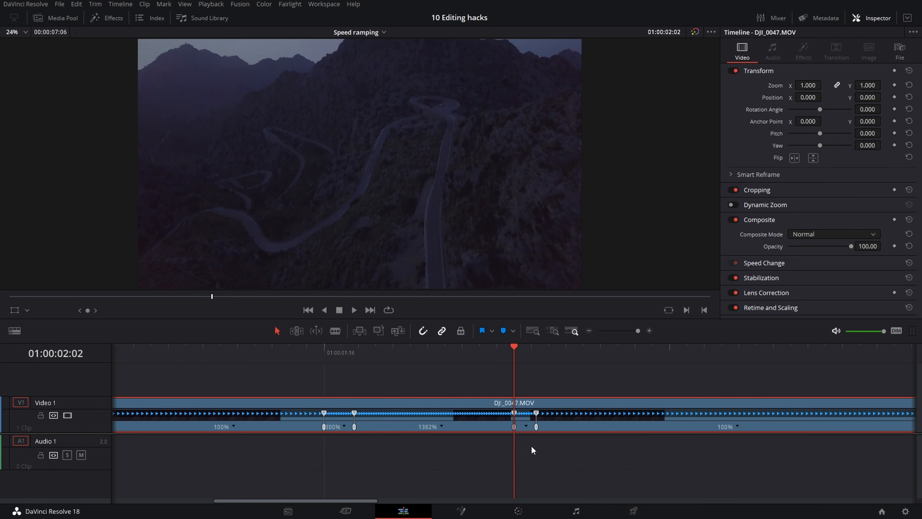
# Step: Keyframe the drone clip's Motion Blur from 0 to 100 in Color, then return to Edit
pyautogui.click(516, 510)
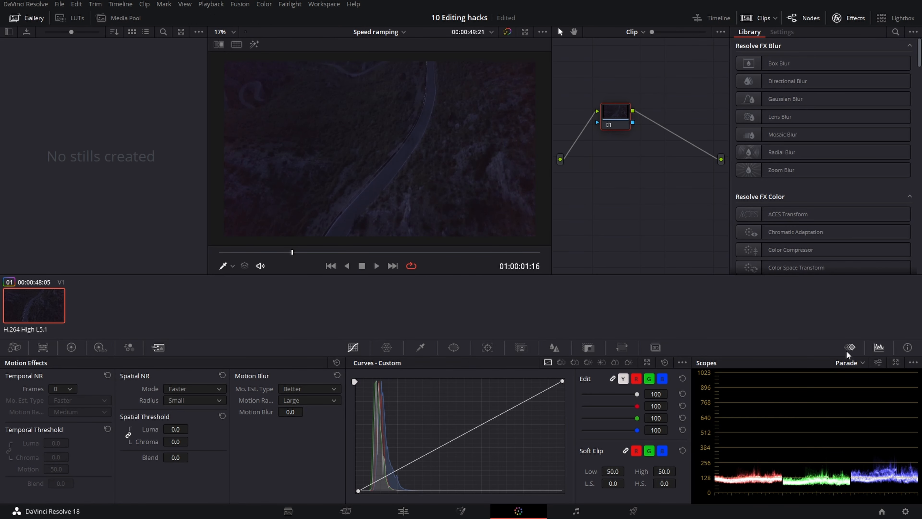
pyautogui.click(849, 347)
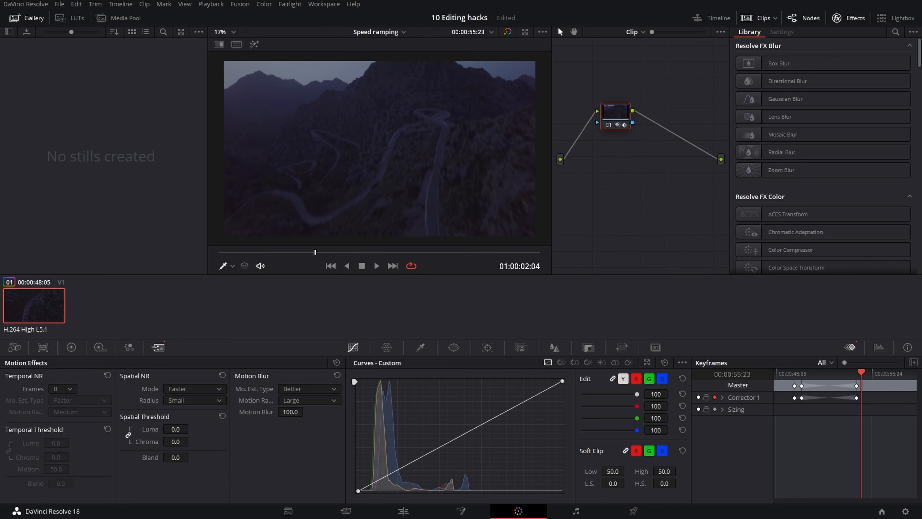
pyautogui.click(403, 510)
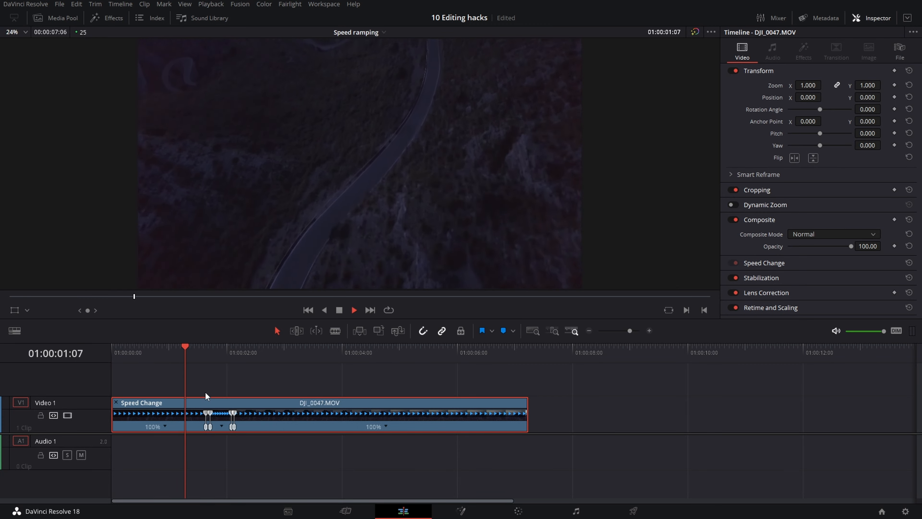